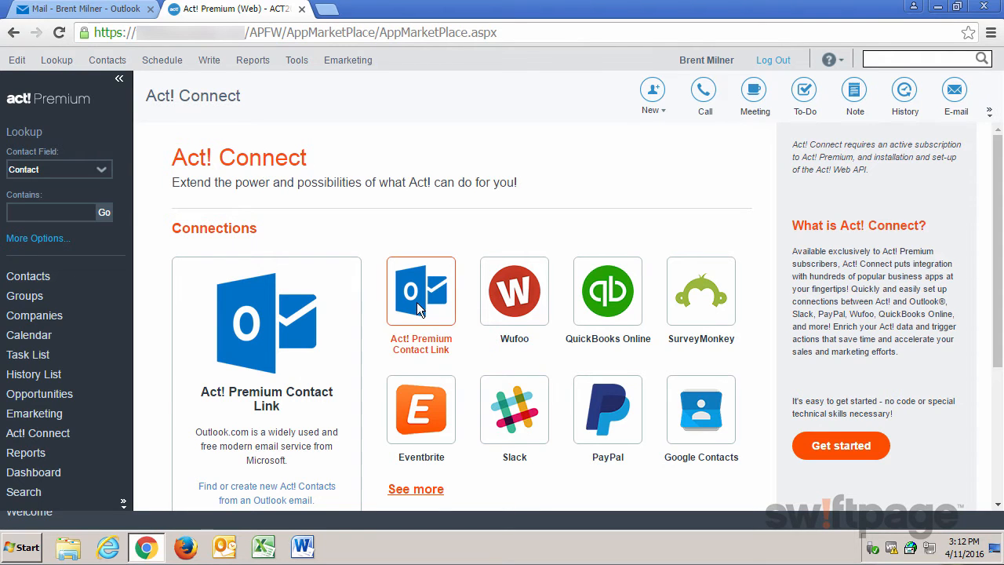
# Start installing the Act! Premium Contact Link add-in from Act! Connect via Get started and Install App
pyautogui.scroll(-3)
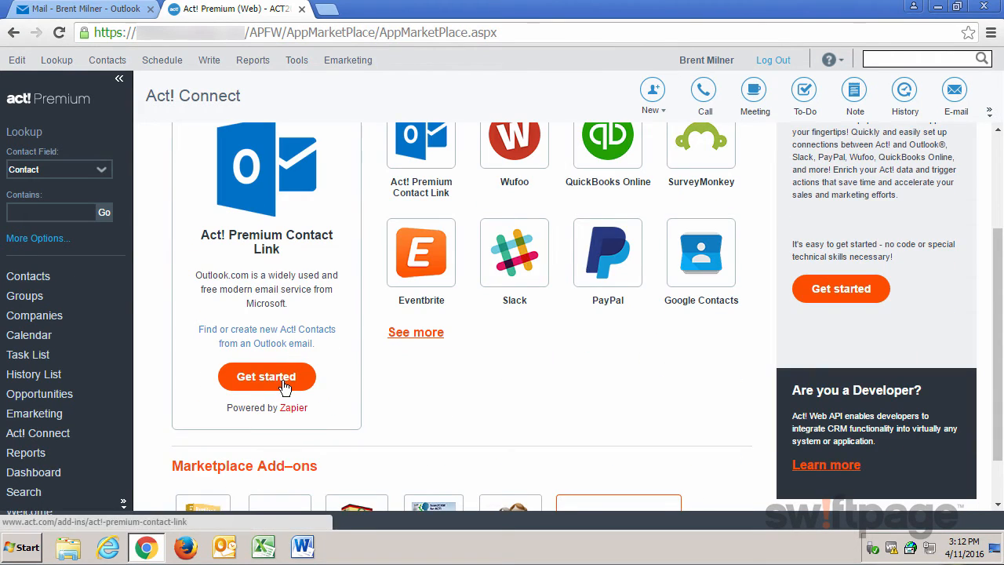
pyautogui.click(267, 377)
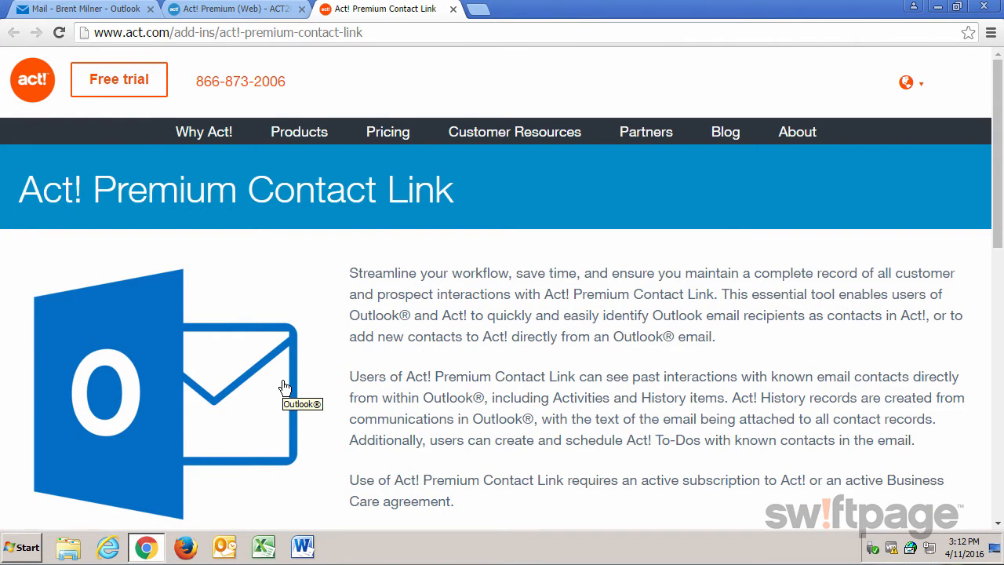
pyautogui.scroll(-3)
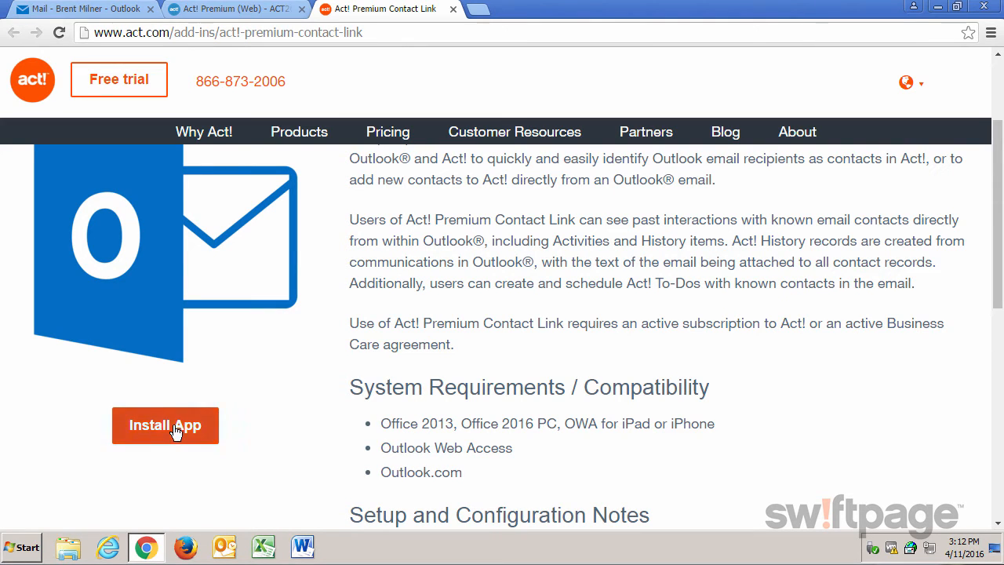
pyautogui.click(165, 423)
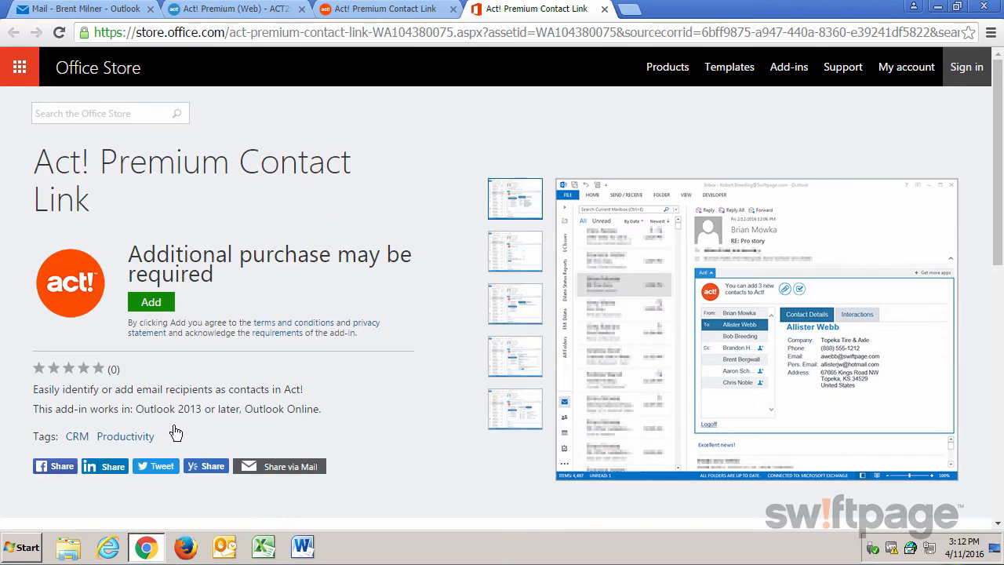
pyautogui.moveTo(188, 313)
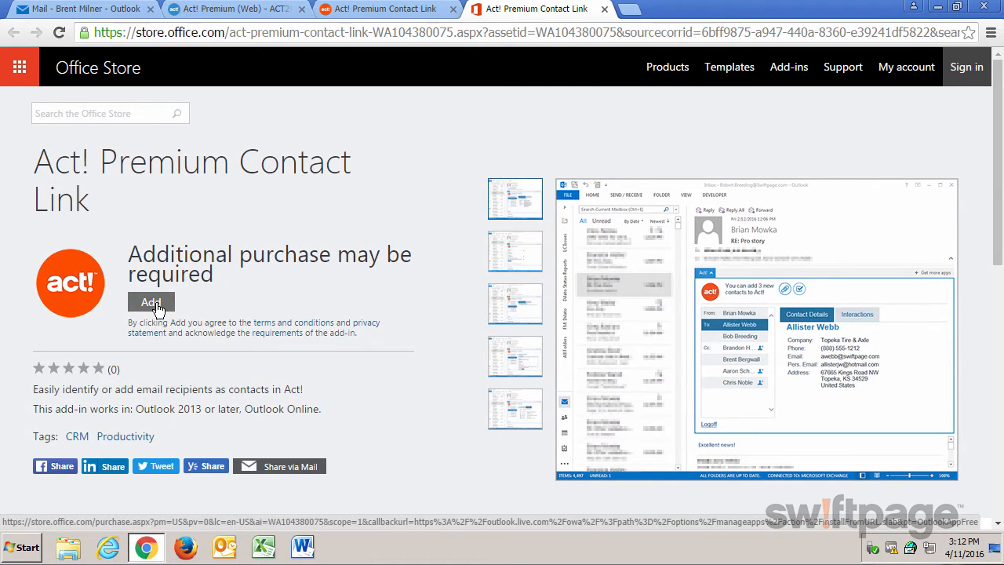
pyautogui.click(151, 301)
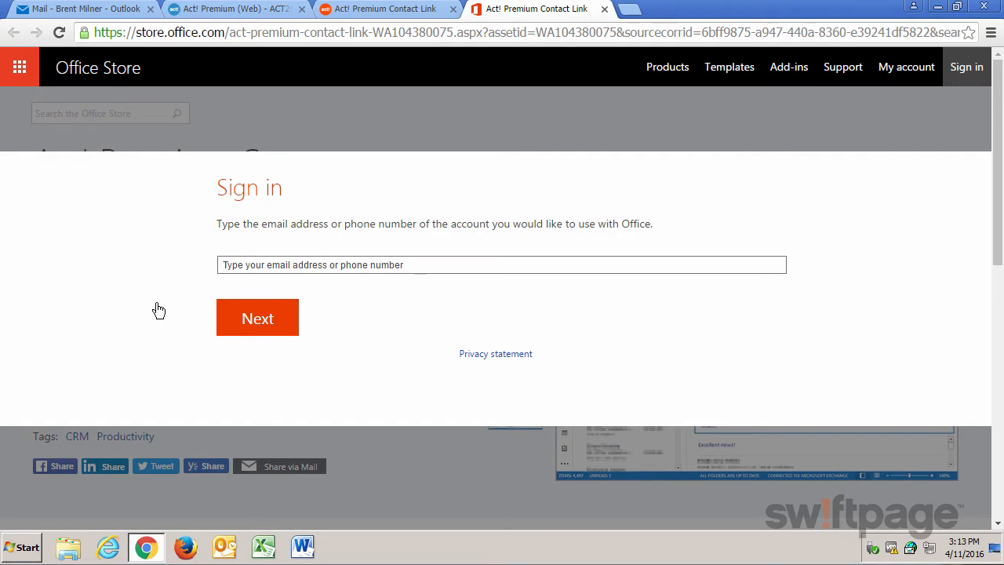
pyautogui.click(502, 264)
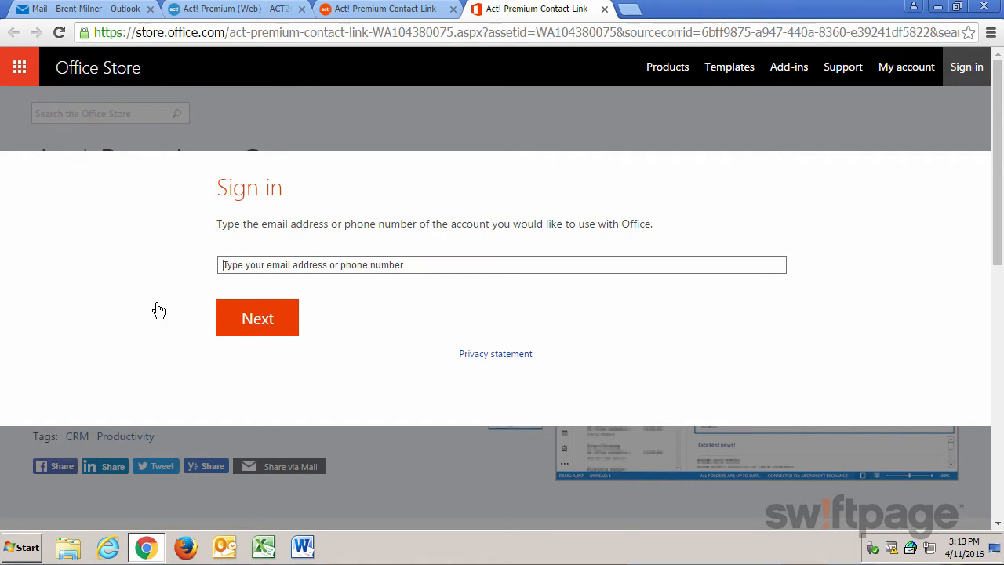
pyautogui.click(502, 263)
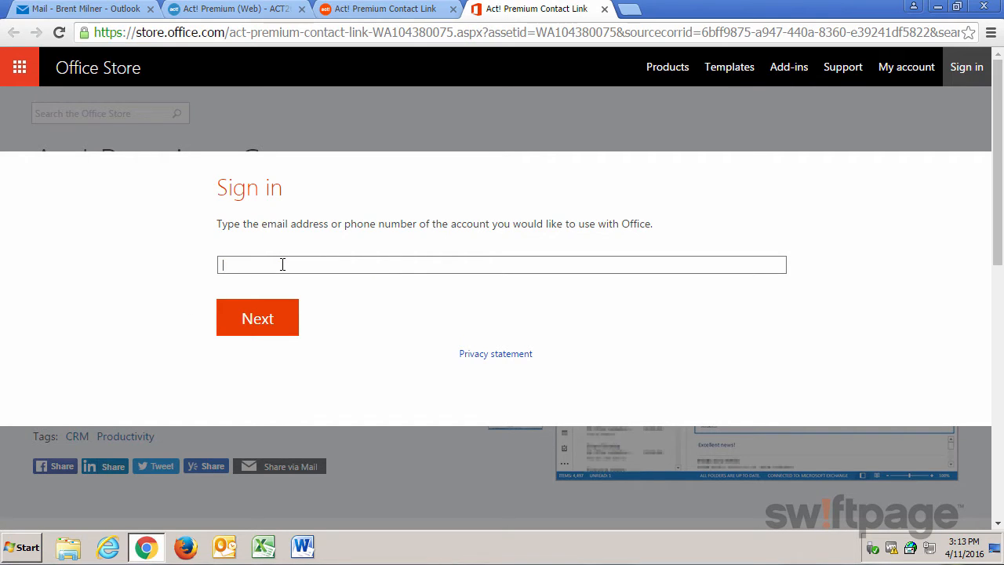
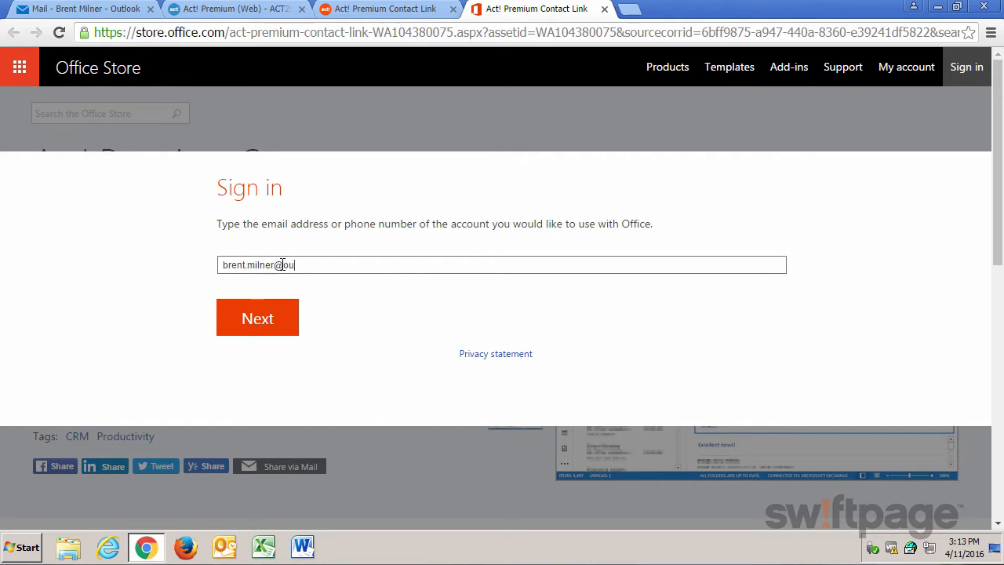
pyautogui.click(257, 317)
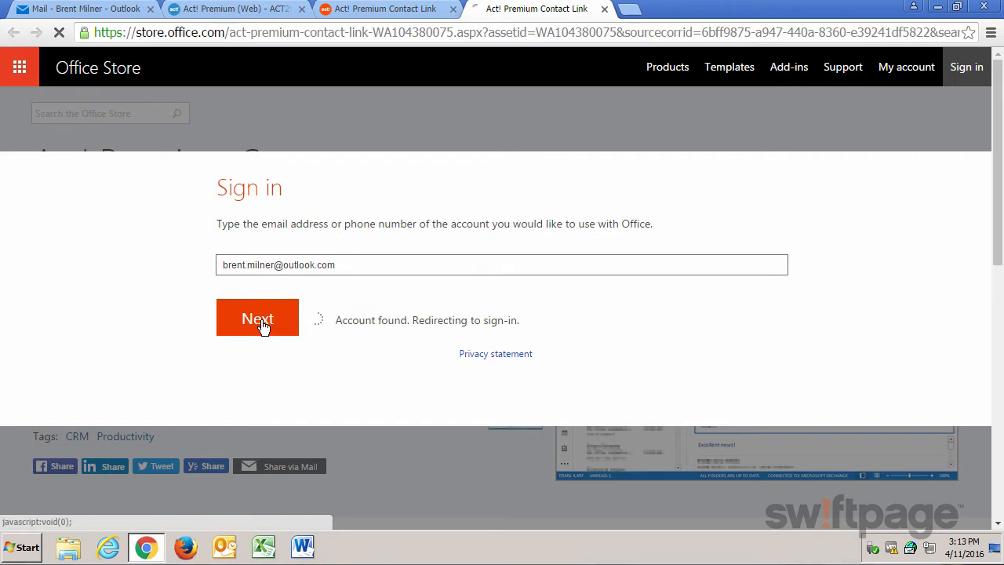
pyautogui.click(258, 317)
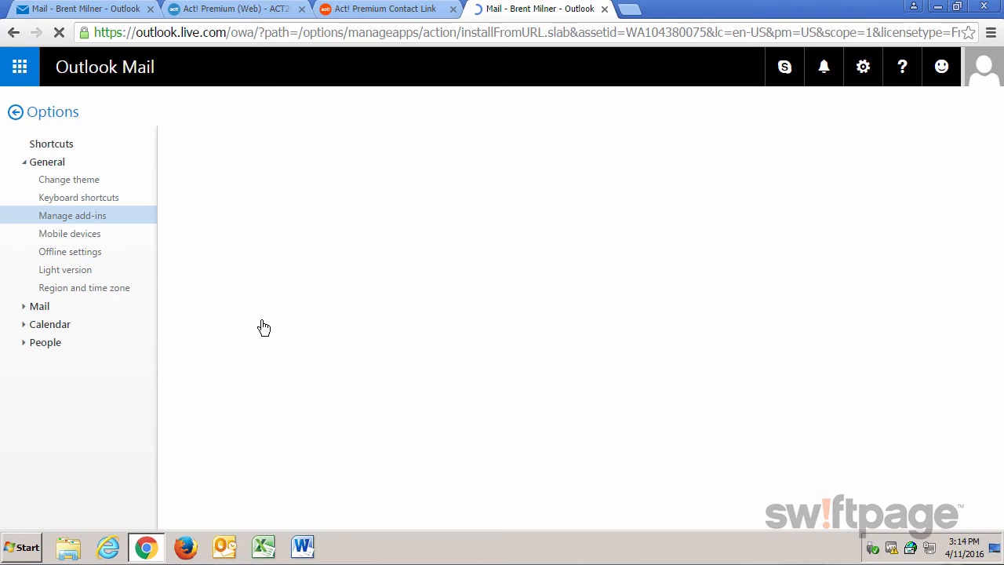
# Confirm the Act! Premium Contact Link install in Manage add-ins and dismiss the confirmation
pyautogui.click(72, 215)
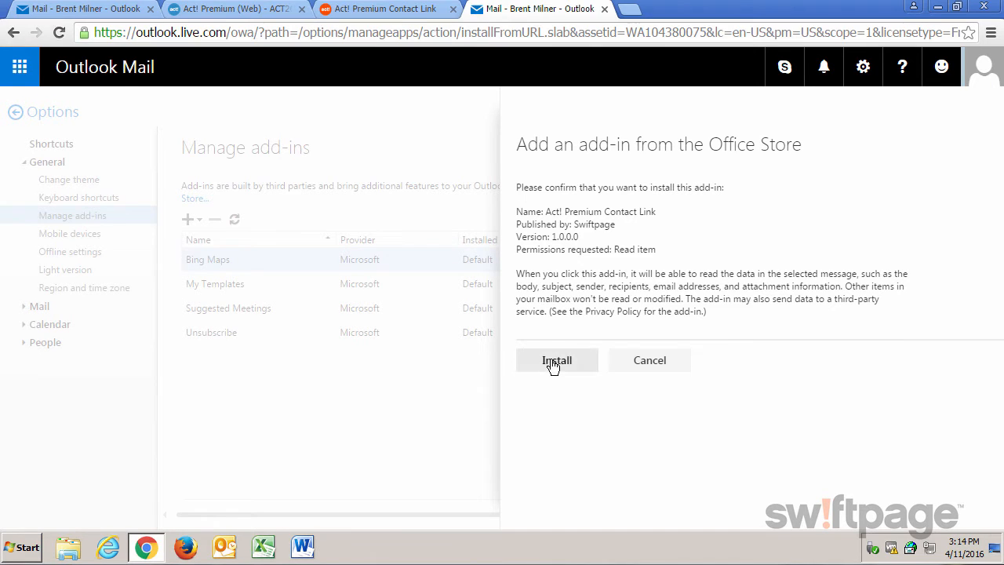
pyautogui.click(557, 359)
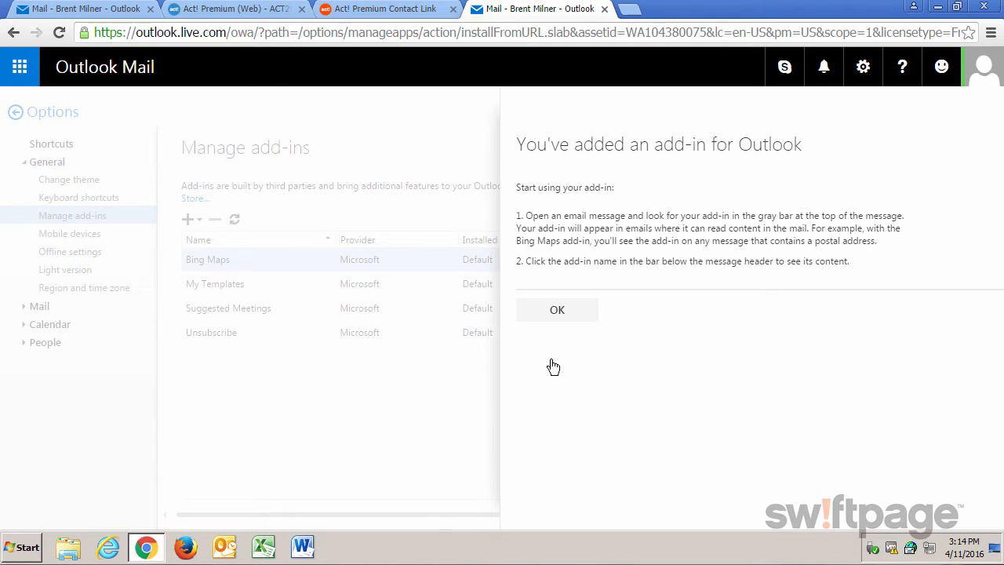
pyautogui.click(557, 309)
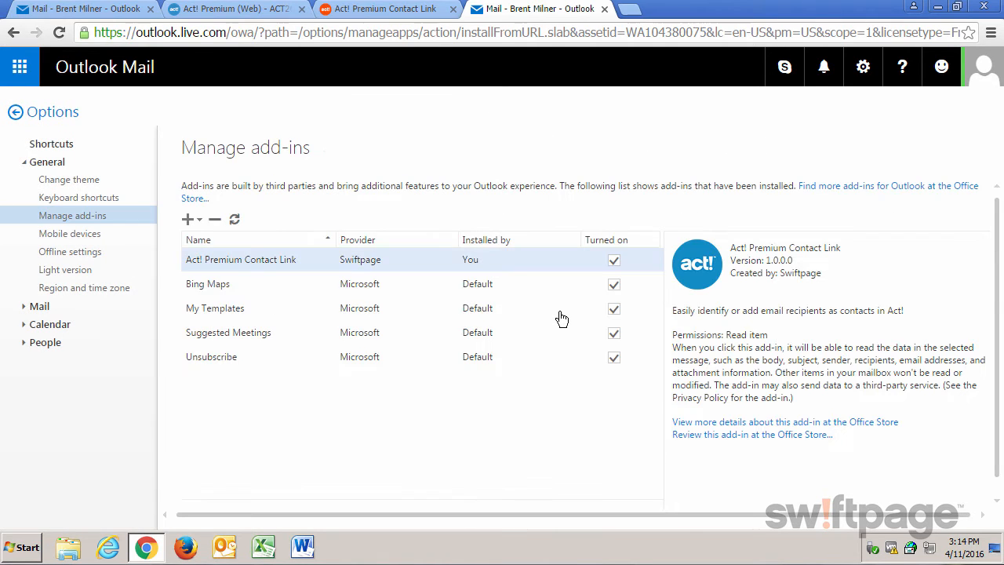
pyautogui.moveTo(286, 270)
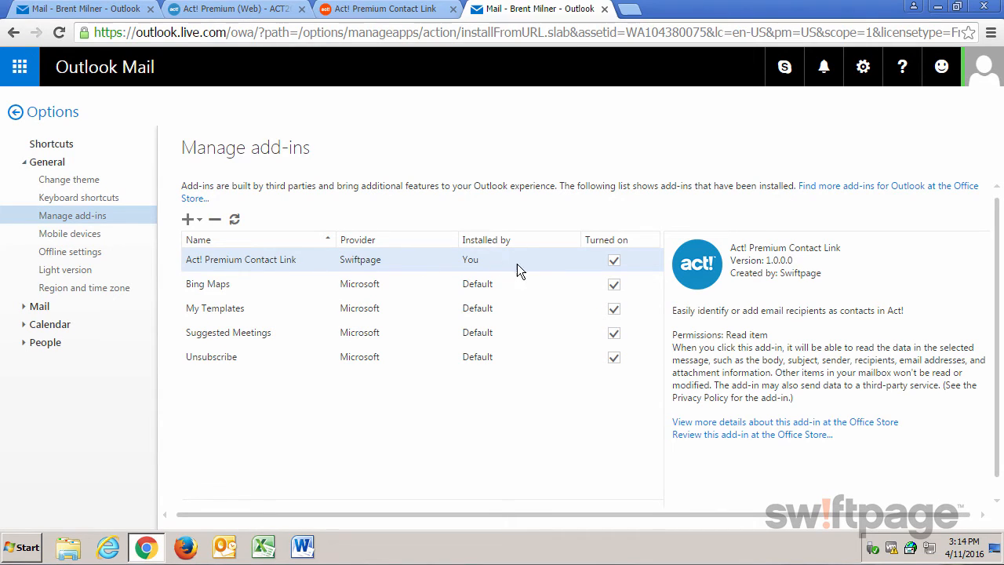
pyautogui.moveTo(616, 274)
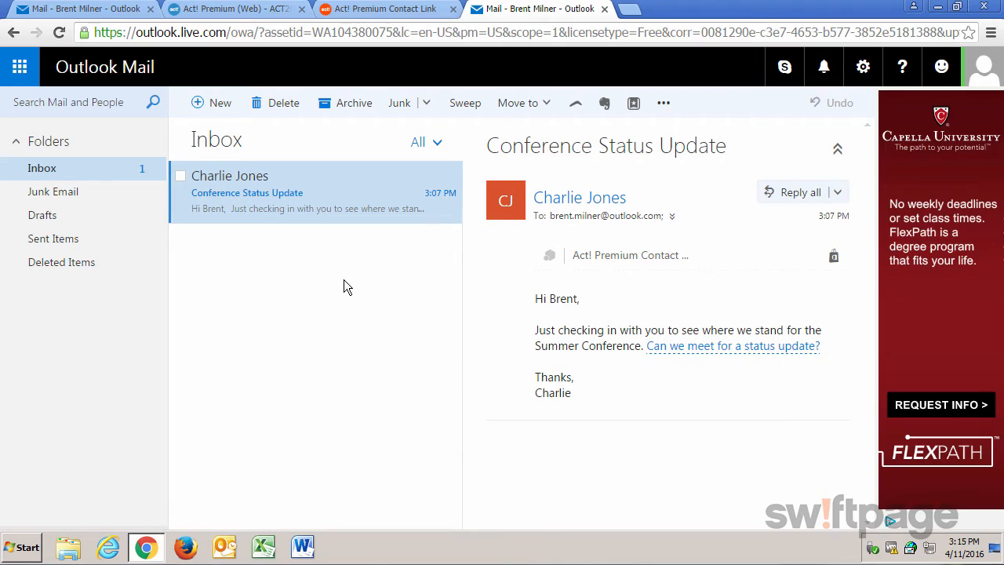
pyautogui.moveTo(526, 239)
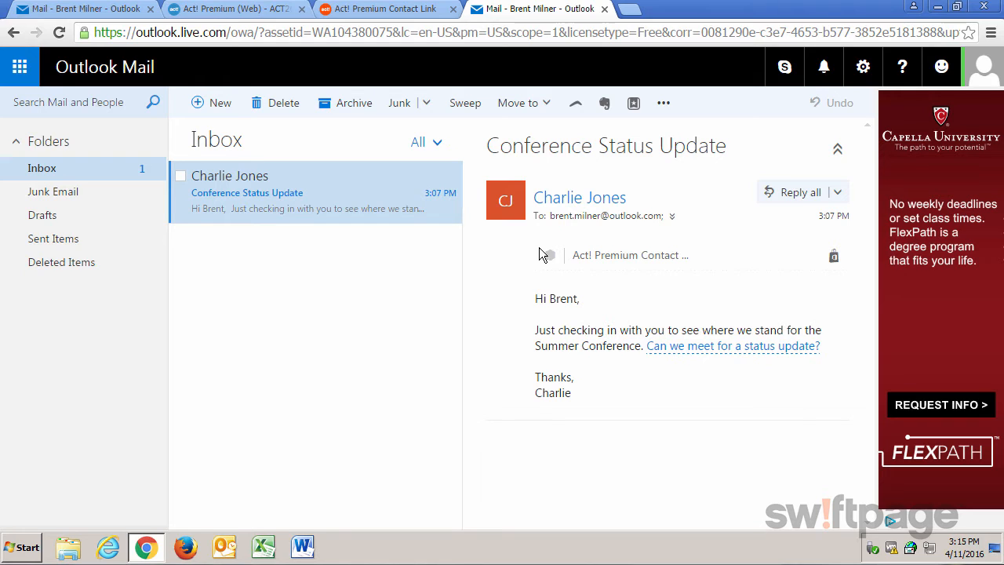
# Sign in to Act! from the add-in pane on an email with the ACT2016Demo database details
pyautogui.click(733, 347)
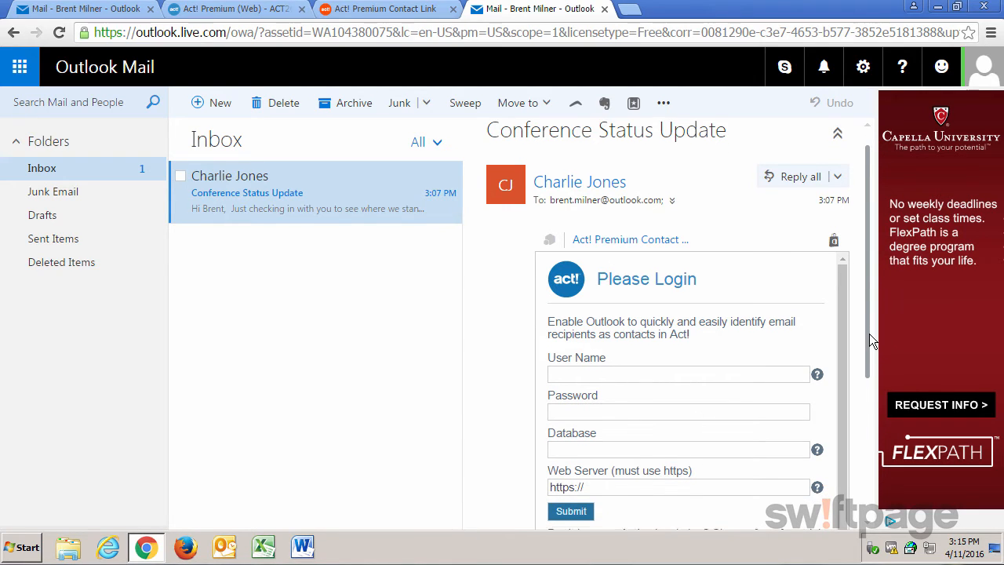
pyautogui.scroll(-3)
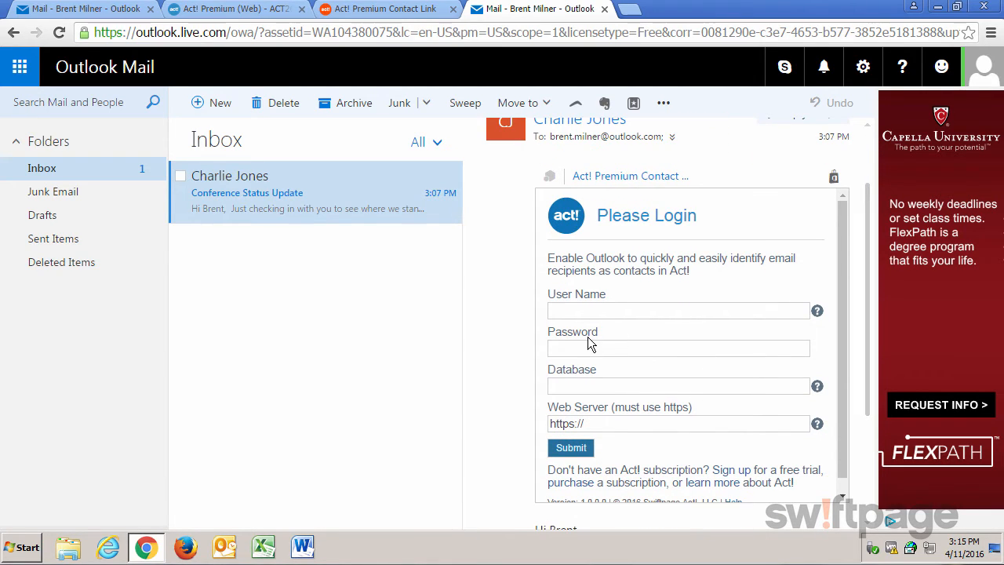
pyautogui.moveTo(615, 430)
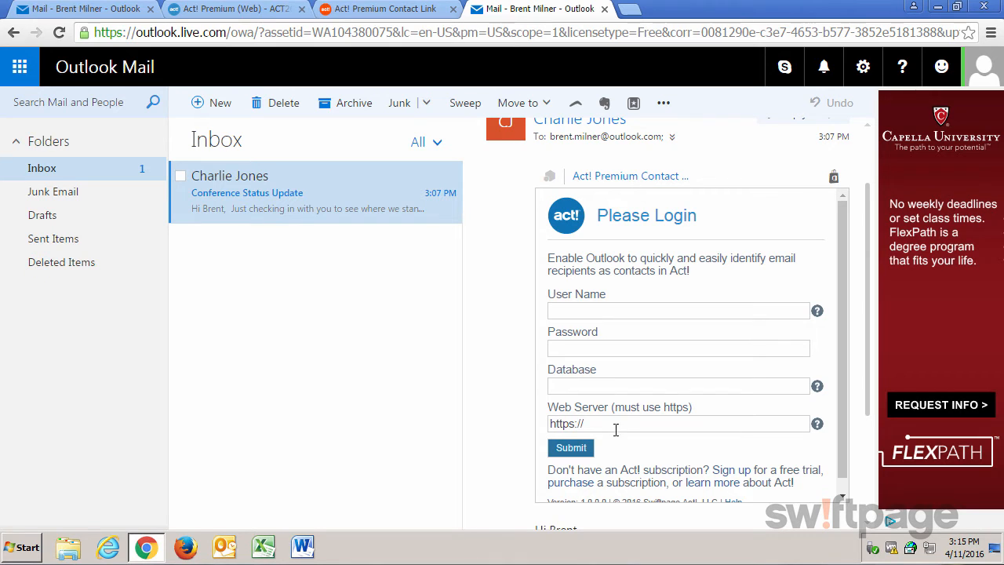
pyautogui.moveTo(502, 408)
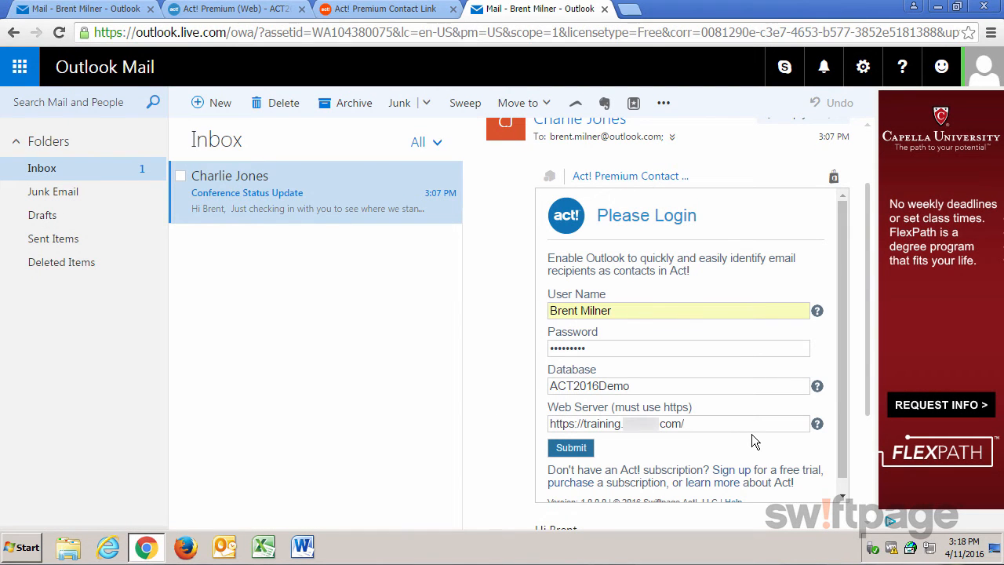
pyautogui.click(571, 447)
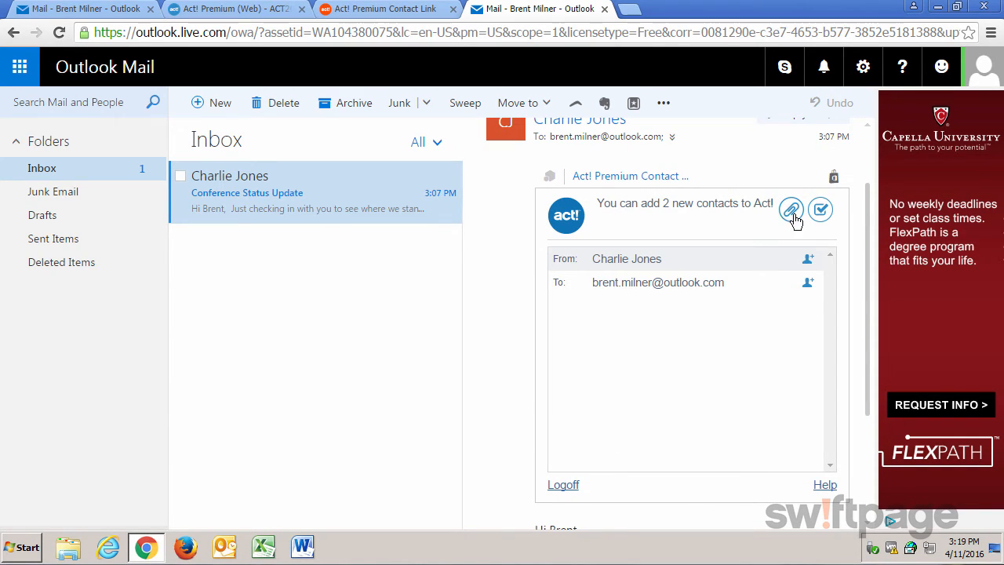
pyautogui.moveTo(791, 210)
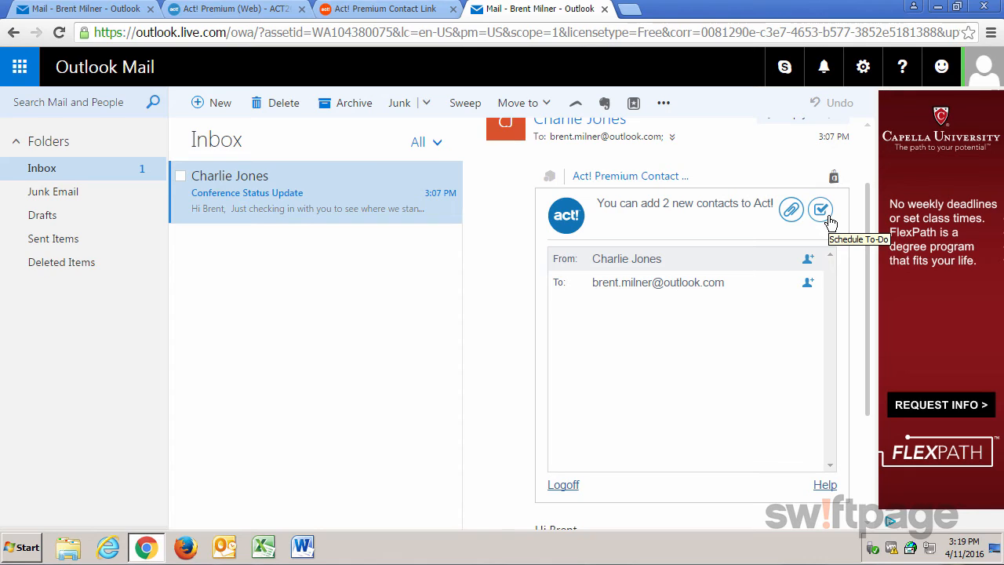
pyautogui.moveTo(814, 264)
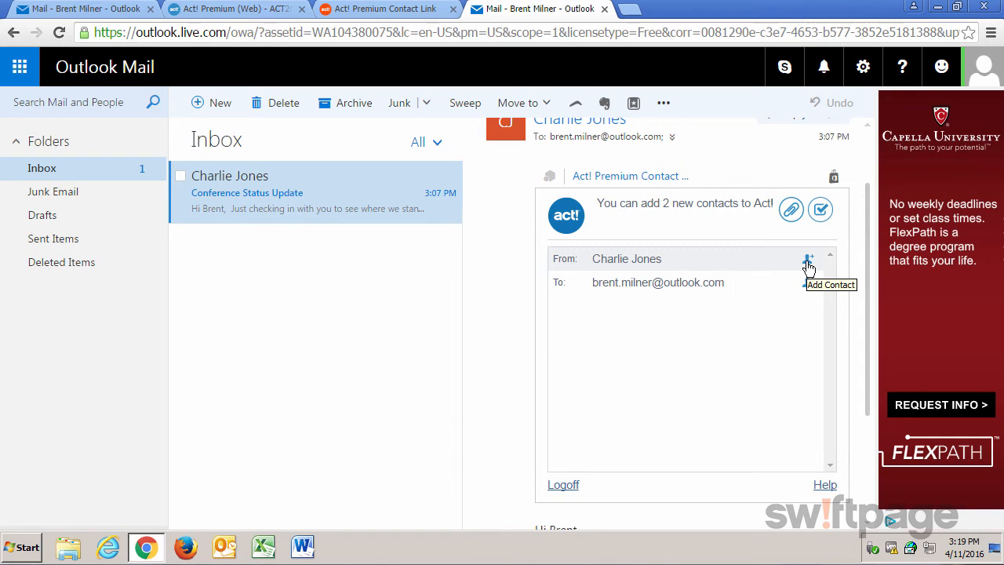
pyautogui.click(810, 259)
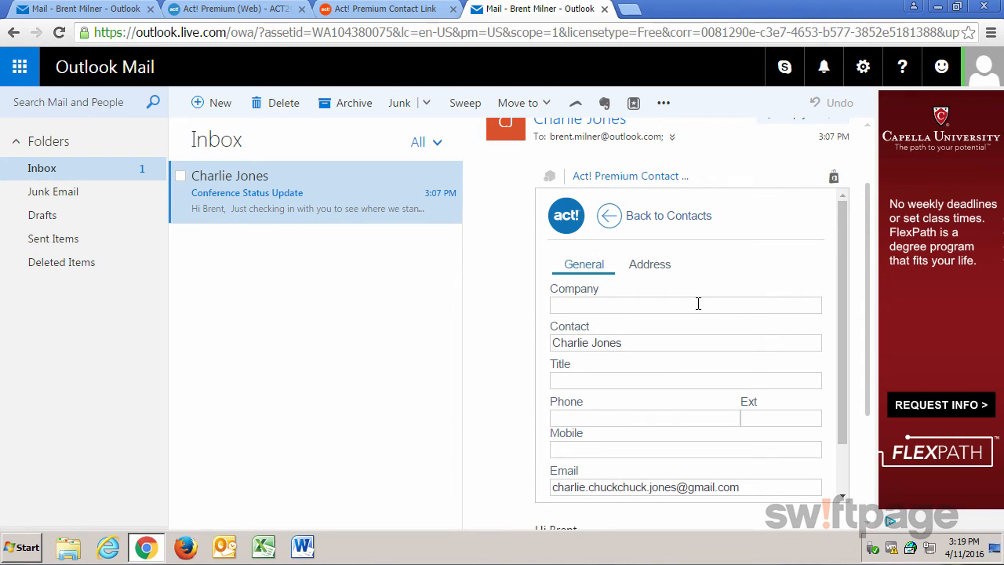
pyautogui.click(684, 304)
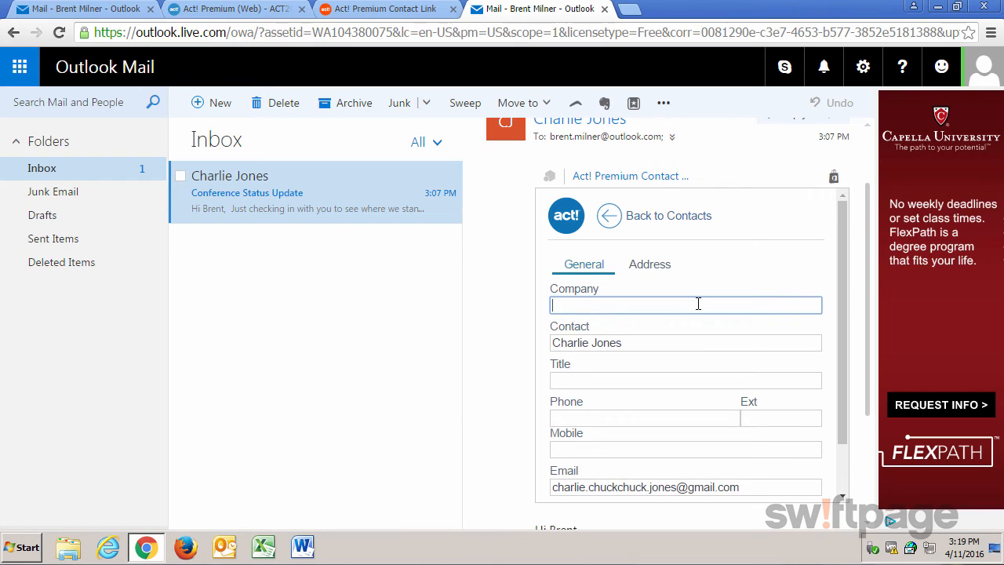
pyautogui.write('Magic En')
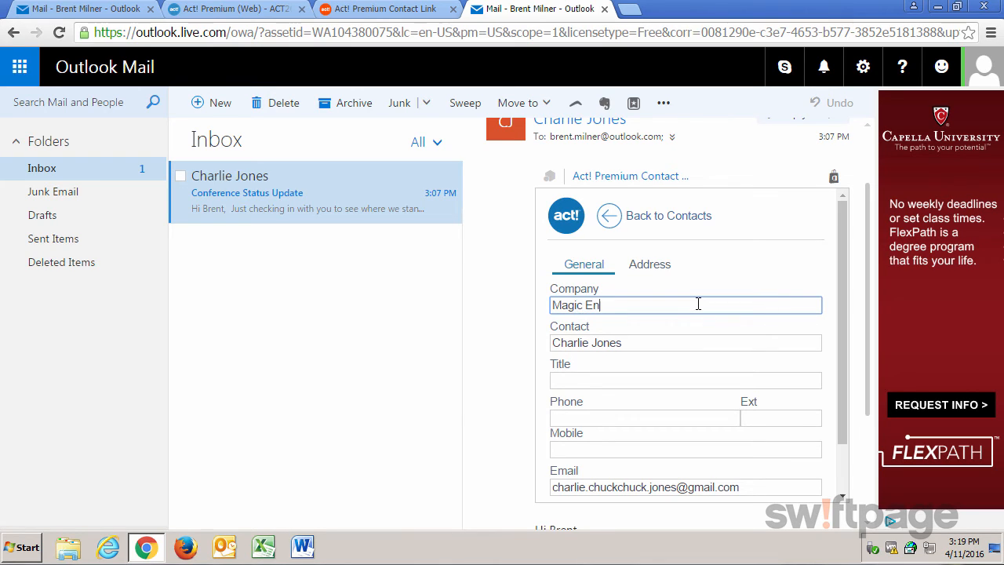
pyautogui.write('terprises')
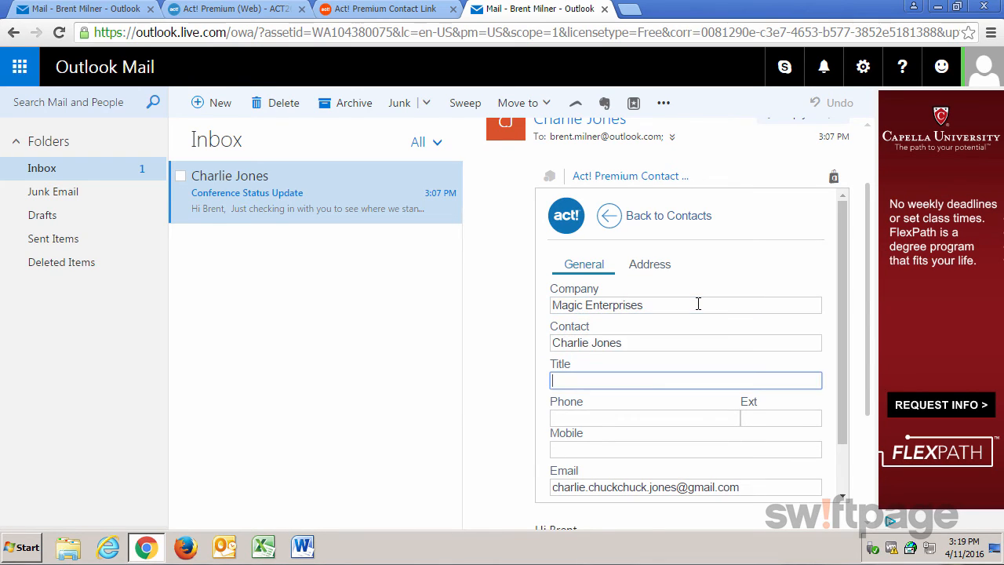
pyautogui.write('CEO')
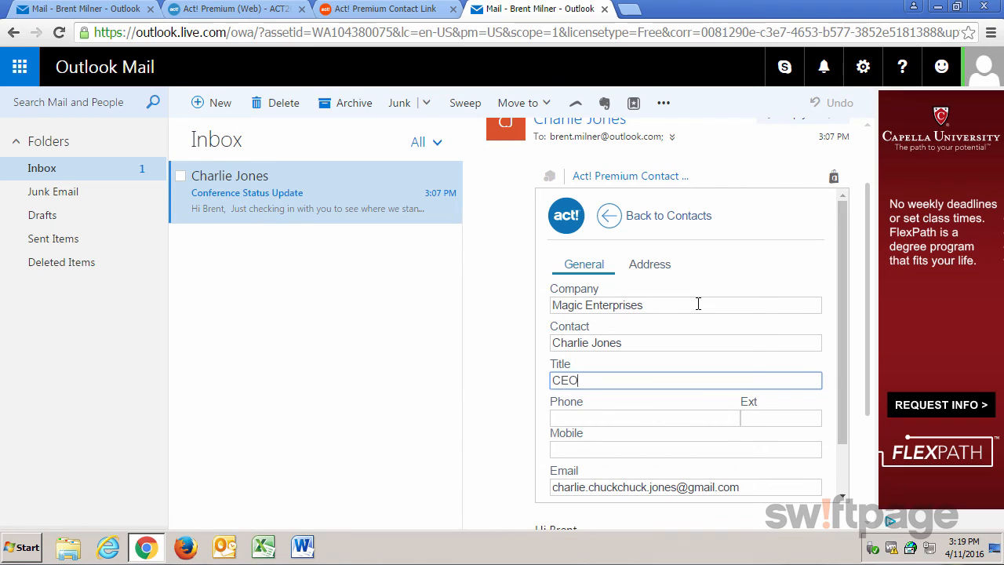
pyautogui.click(644, 418)
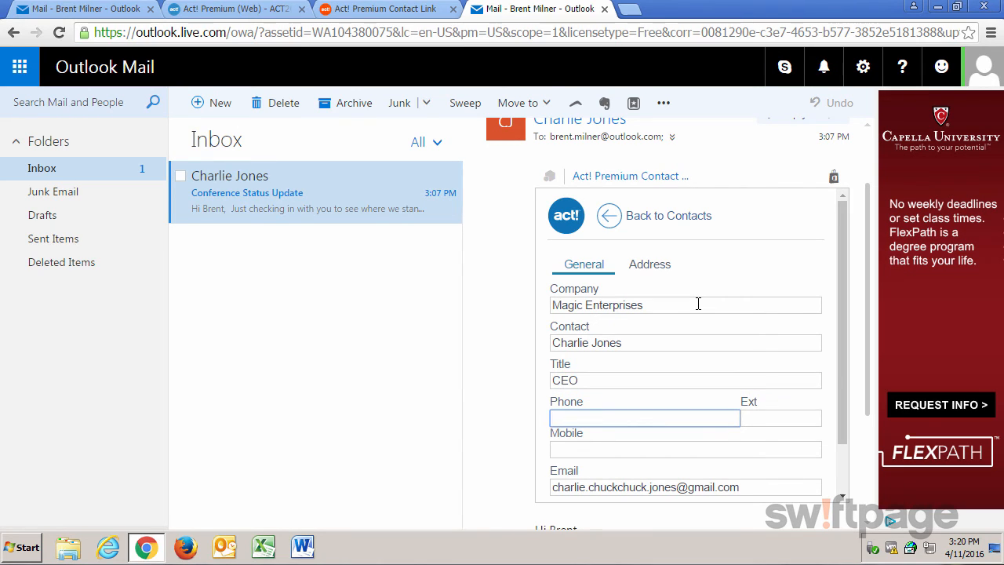
pyautogui.write('480-555-2111')
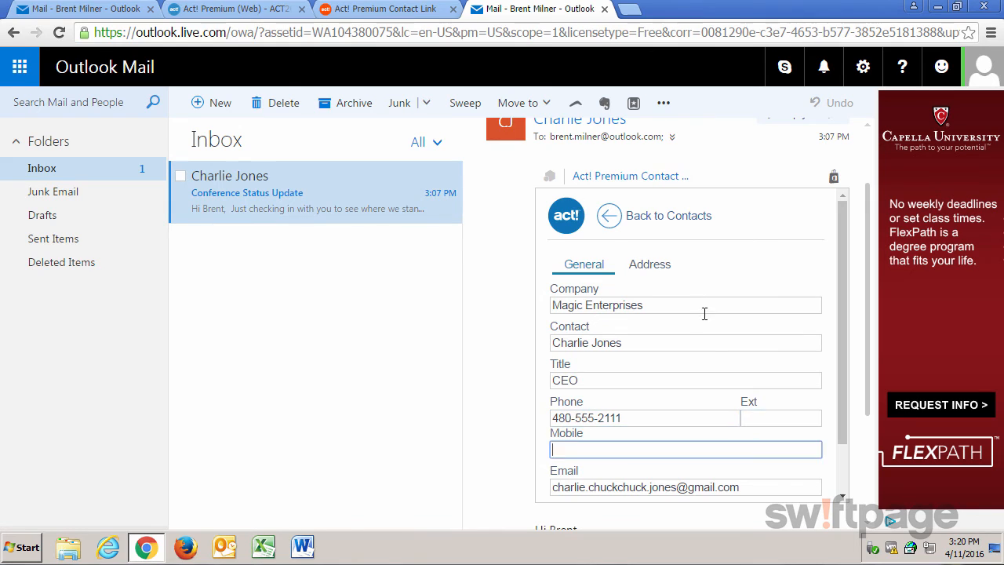
pyautogui.scroll(-3)
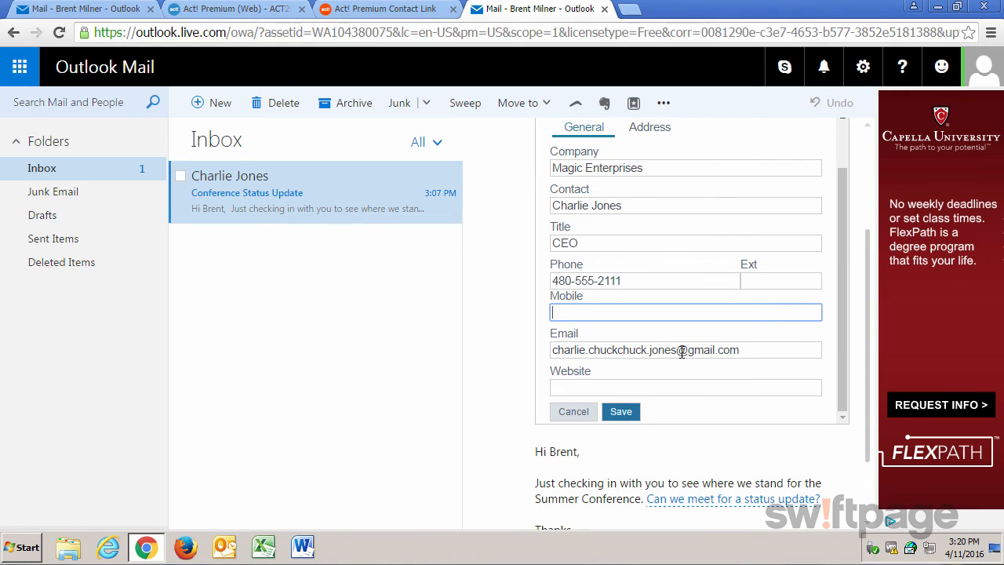
pyautogui.click(622, 411)
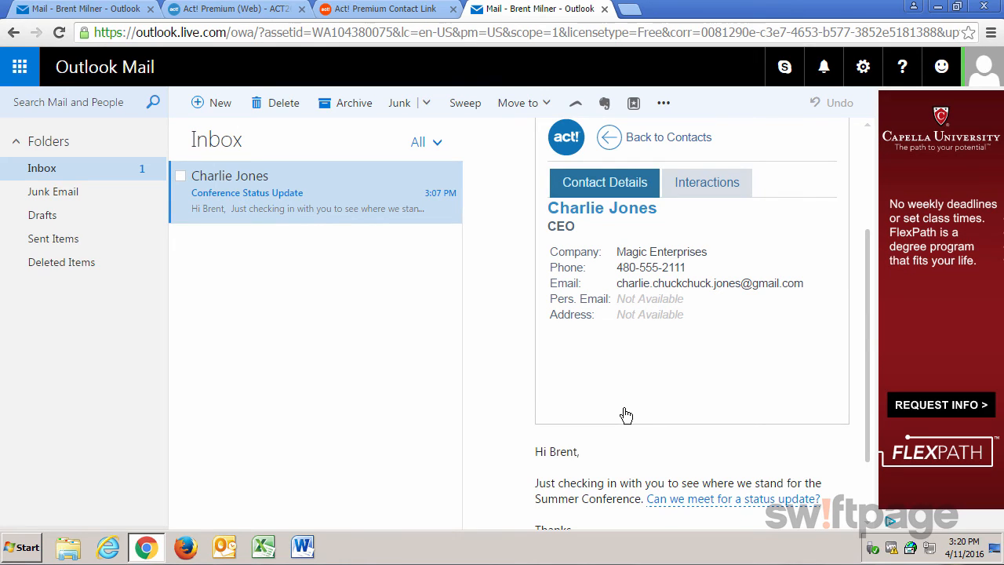
pyautogui.click(232, 10)
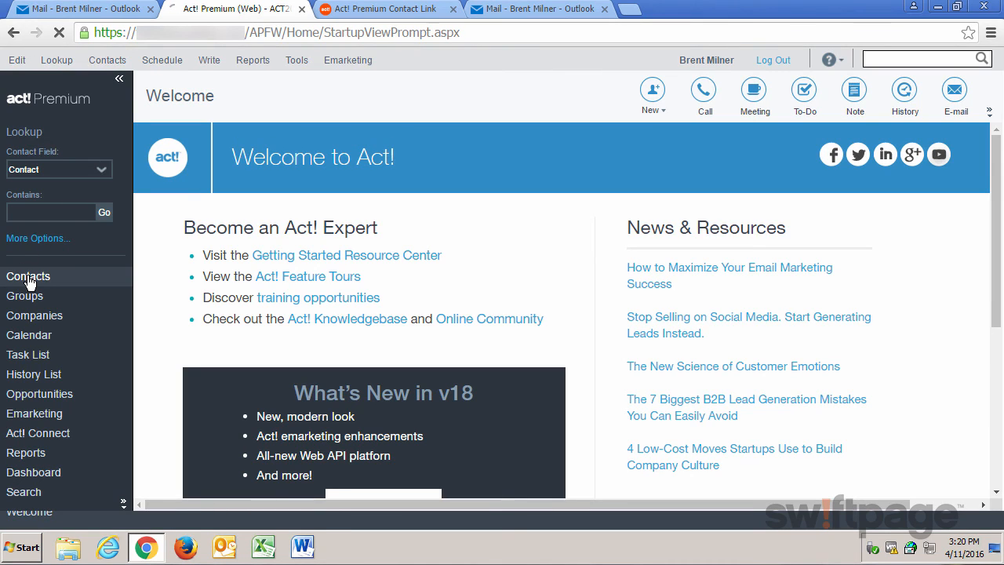
pyautogui.click(56, 59)
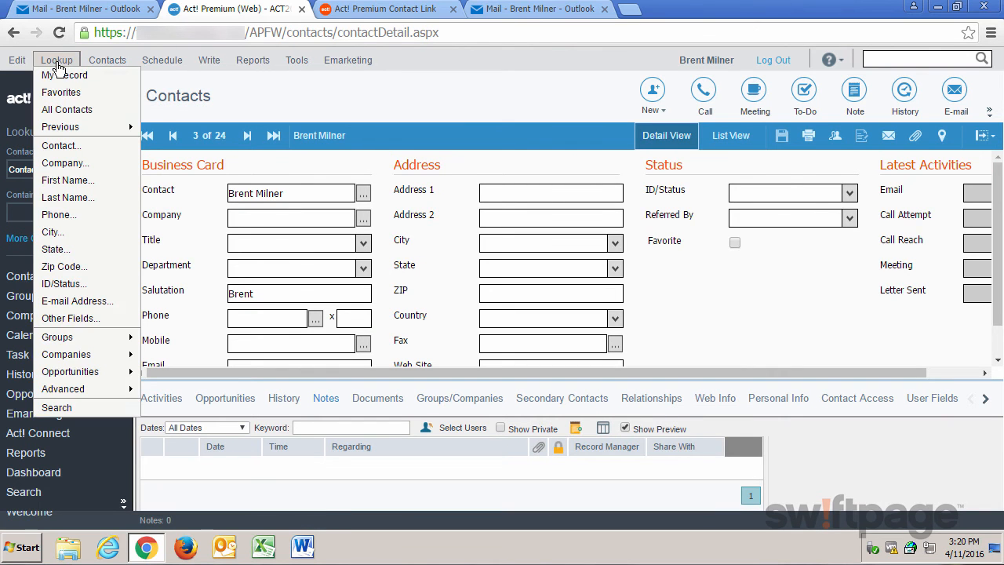
pyautogui.click(66, 110)
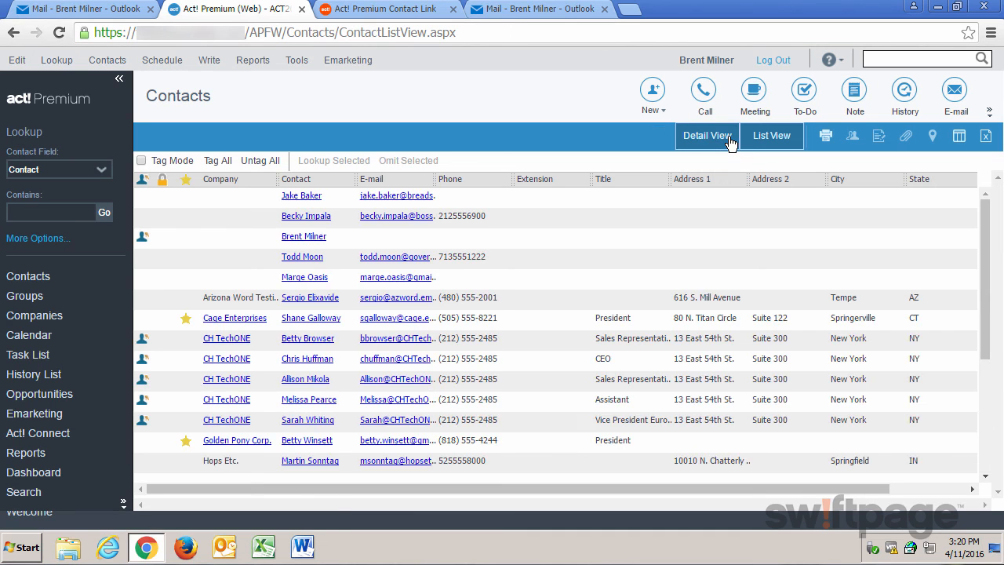
pyautogui.click(296, 179)
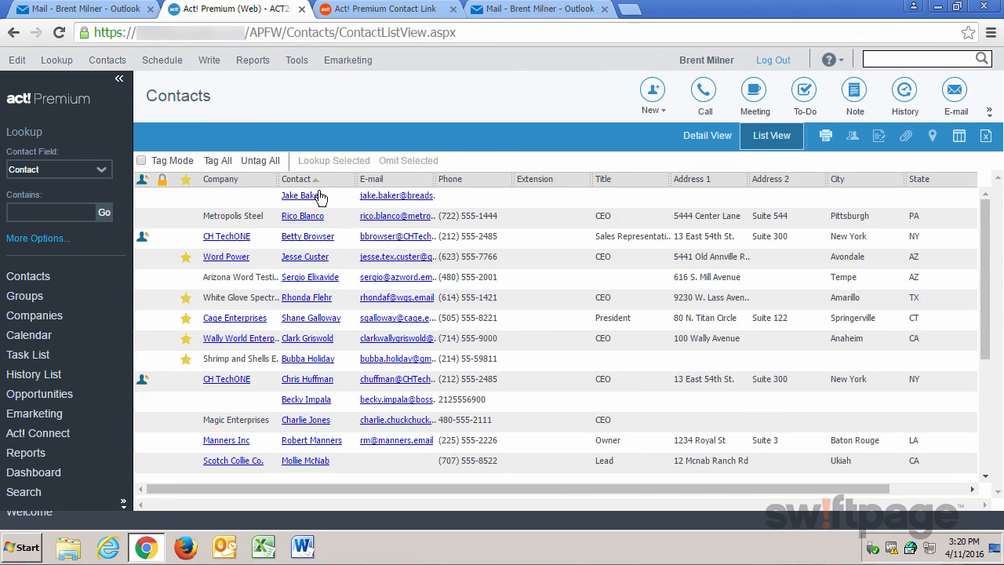